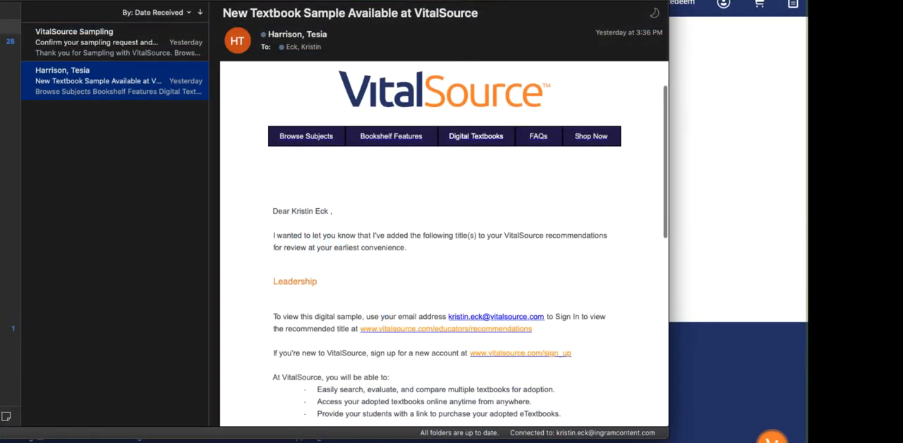
Reach the VitalSource recommendations page and sign in to view the recommended Leadership textbook.
{"action": "scroll", "scroll_direction": "down", "scroll_amount": 3}
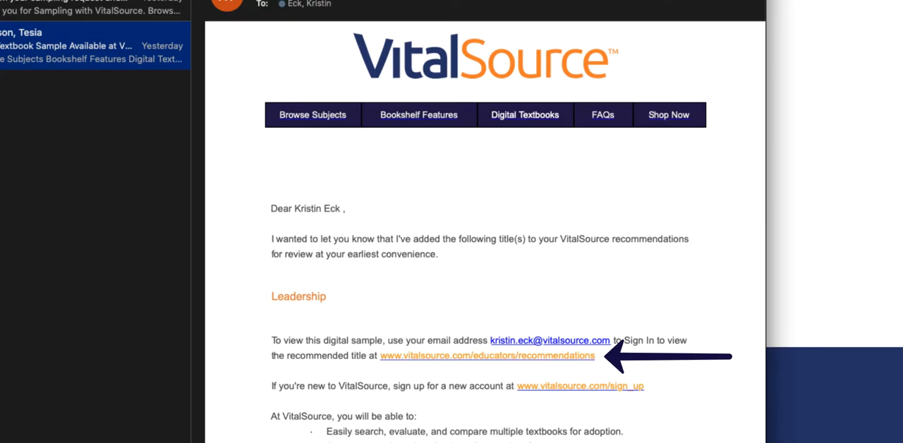
{"action": "left_click", "coordinate": [485, 355]}
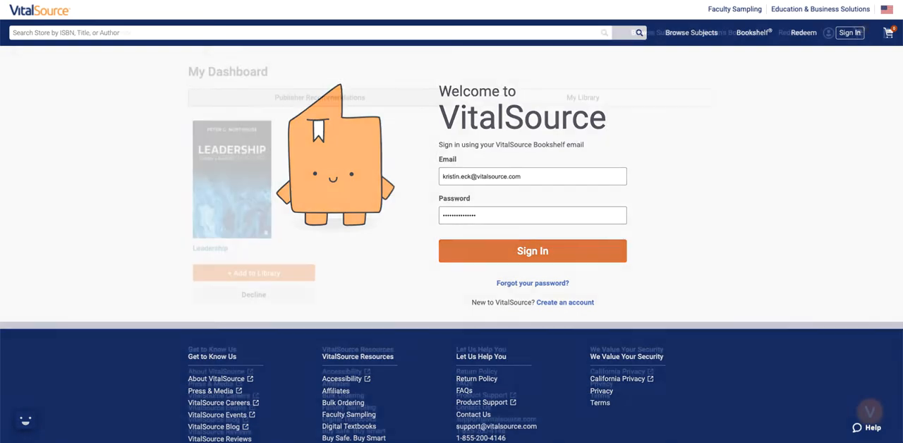
{"action": "left_click", "coordinate": [532, 251]}
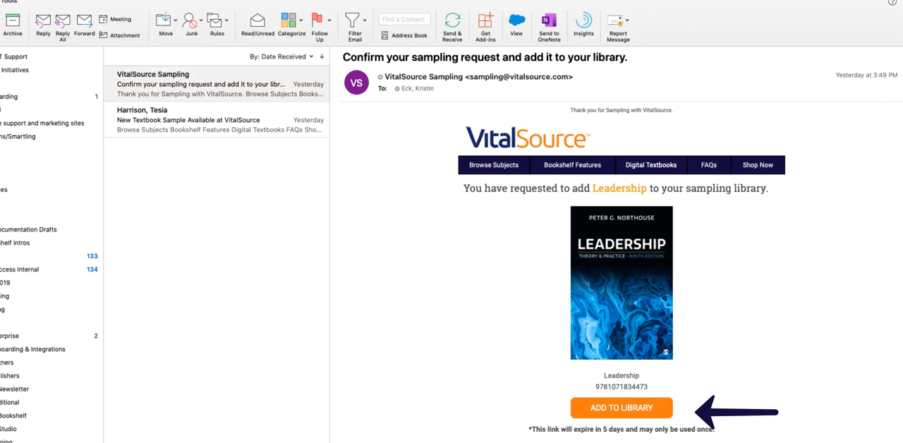
Request the Leadership sample via ADD TO LIBRARY in the confirmation email.
{"action": "left_click", "coordinate": [621, 408]}
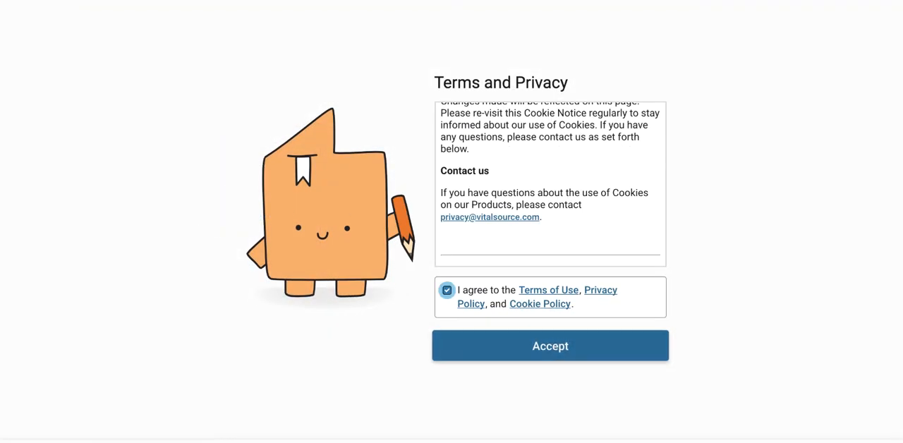
Agree to the Terms of Use so the Bookshelf library shows Leadership at the top.
{"action": "left_click", "coordinate": [550, 346]}
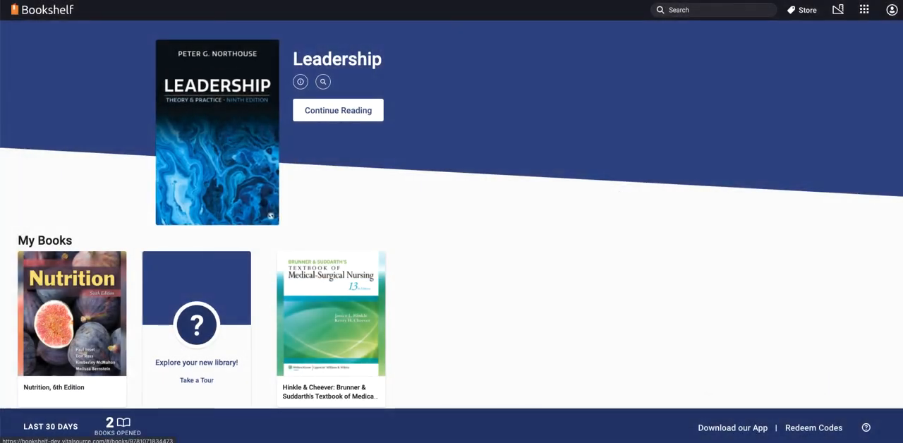